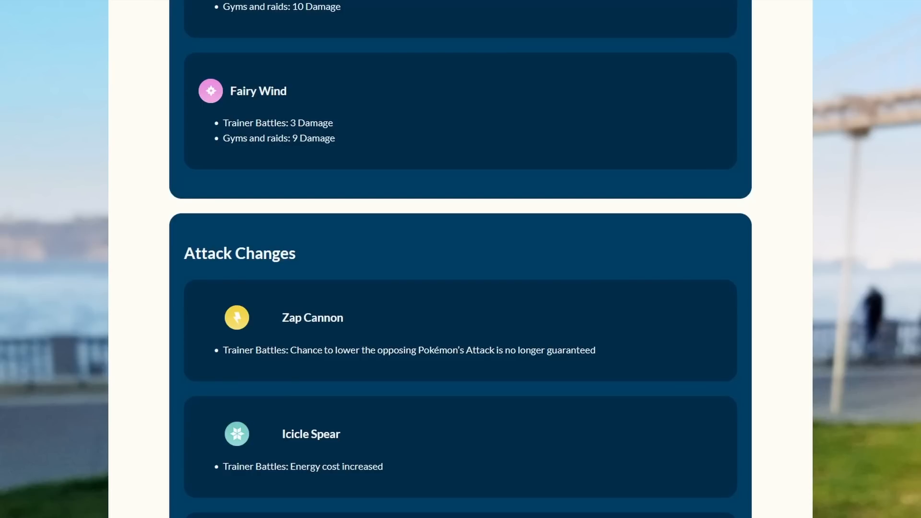
Scroll through the move change notes and highlight the end of Zap Cannon's note.
{"action": "scroll", "scroll_direction": "down", "scroll_amount": 3}
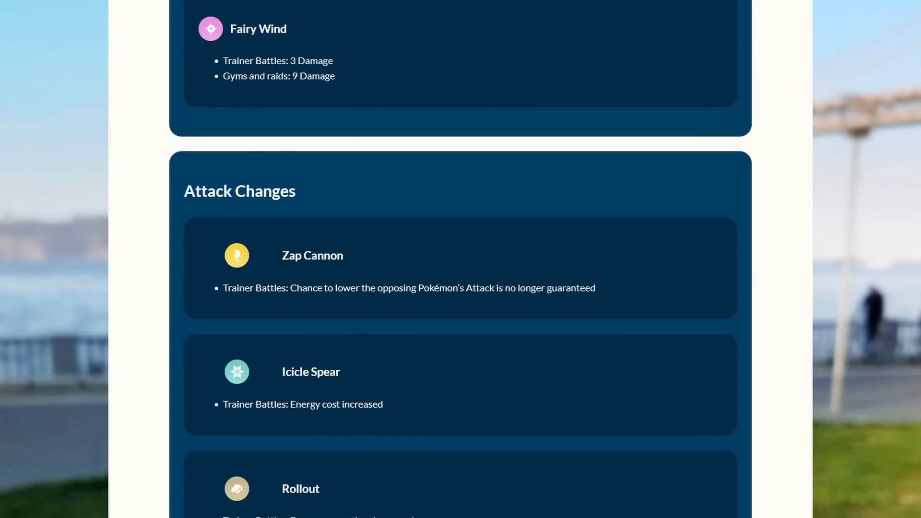
{"action": "scroll", "scroll_direction": "down", "scroll_amount": 3}
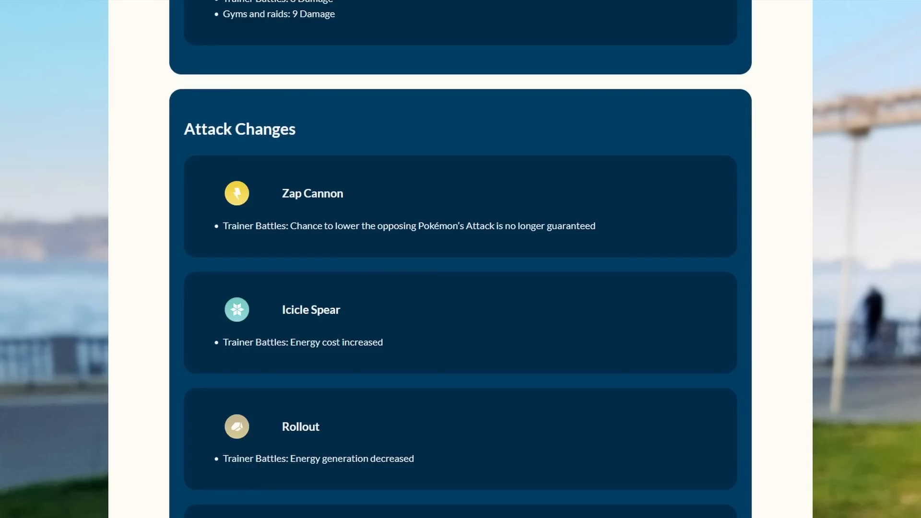
{"action": "left_click_drag", "start_coordinate": [531, 226], "coordinate": [595, 226]}
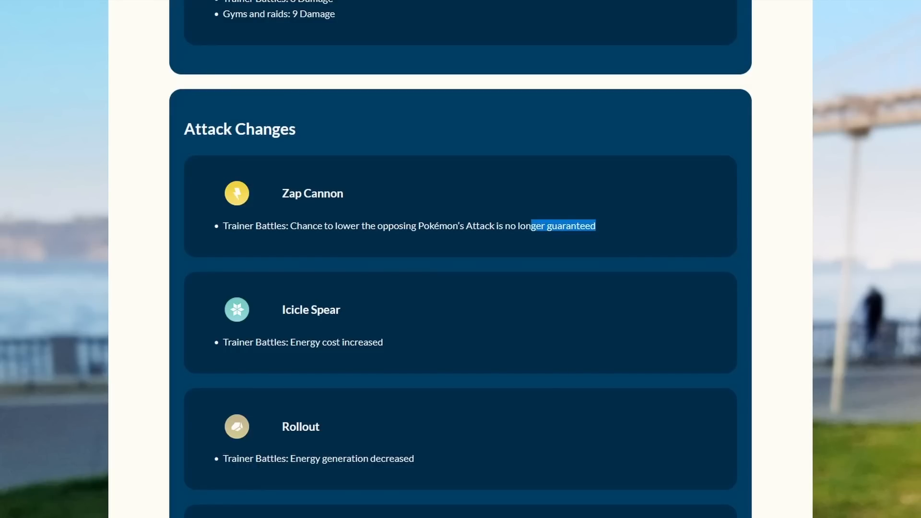
{"action": "scroll", "scroll_direction": "down", "scroll_amount": 3}
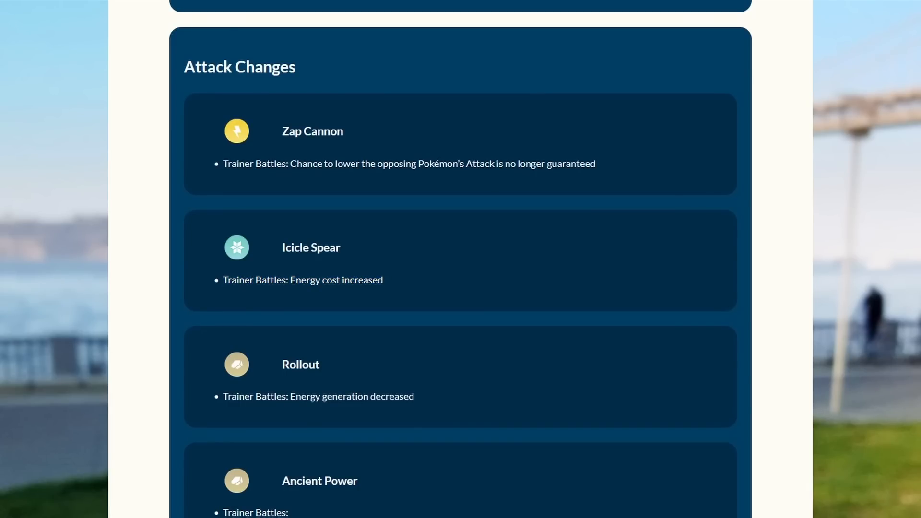
{"action": "scroll", "scroll_direction": "down", "scroll_amount": 3}
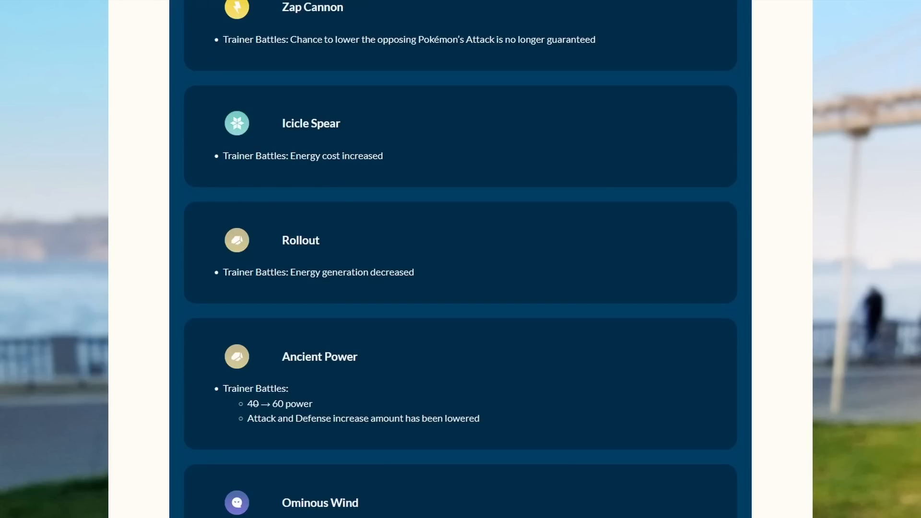
Scroll further and highlight Ancient Power's old 40 power value.
{"action": "scroll", "scroll_direction": "down", "scroll_amount": 3}
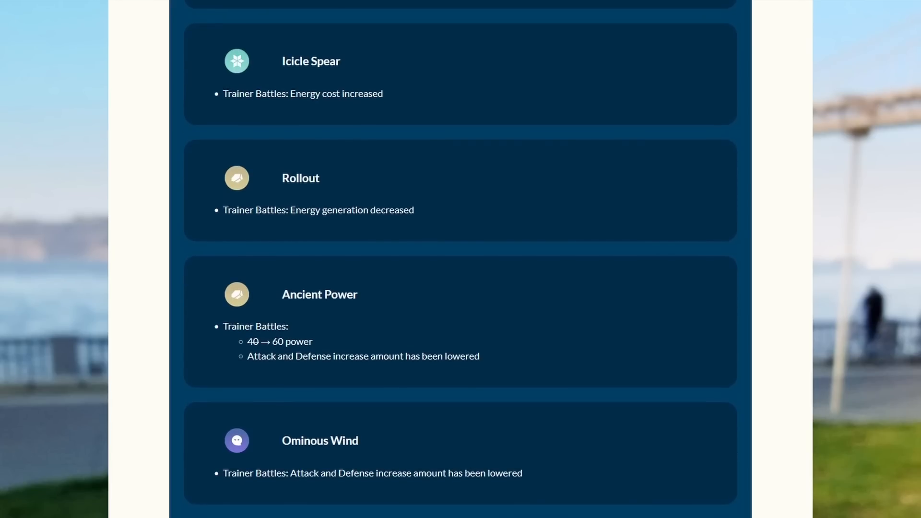
{"action": "scroll", "scroll_direction": "down", "scroll_amount": 3}
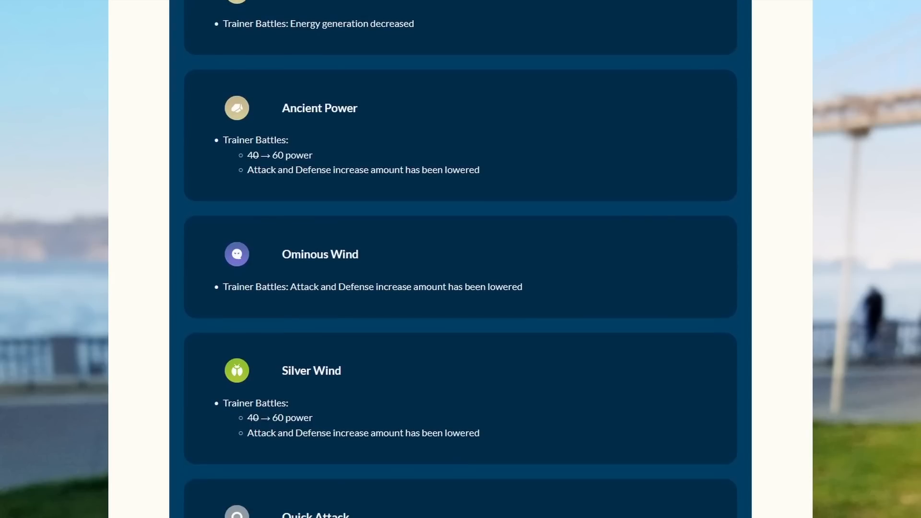
{"action": "double_click", "coordinate": [320, 255]}
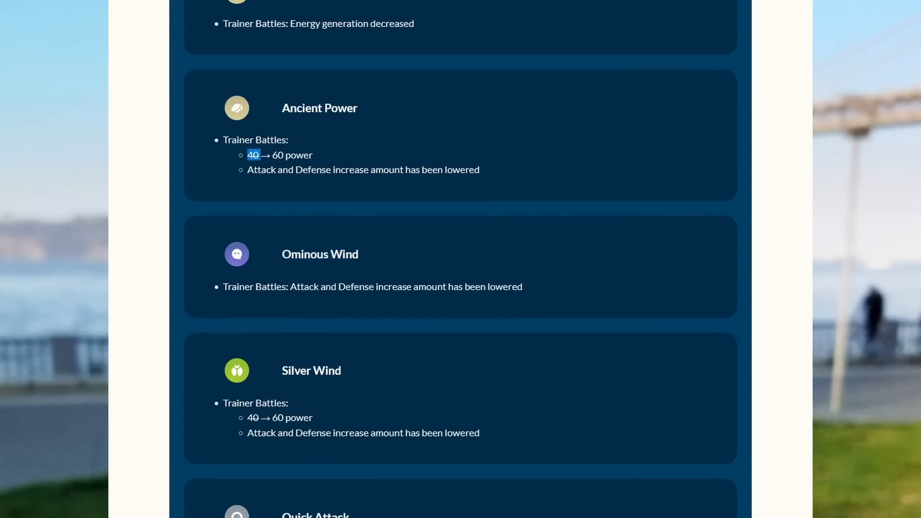
{"action": "scroll", "scroll_direction": "down", "scroll_amount": 3}
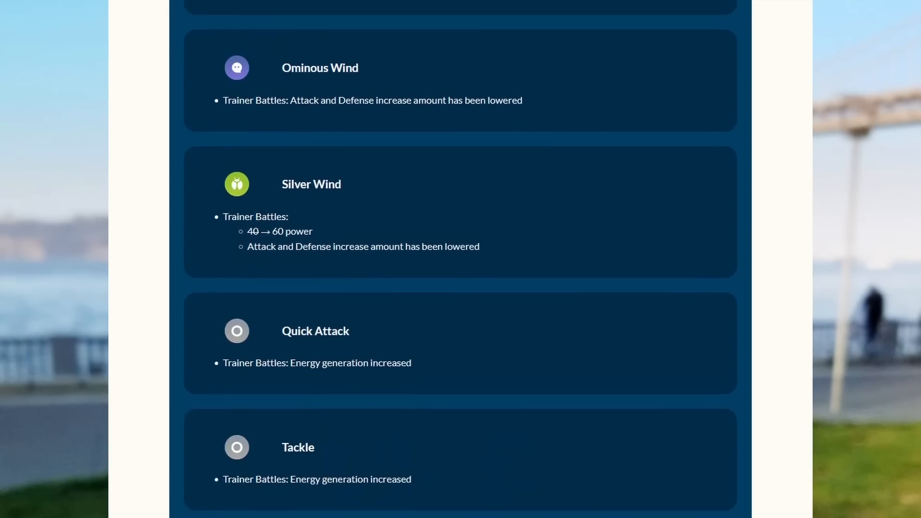
{"action": "scroll", "scroll_direction": "down", "scroll_amount": 3}
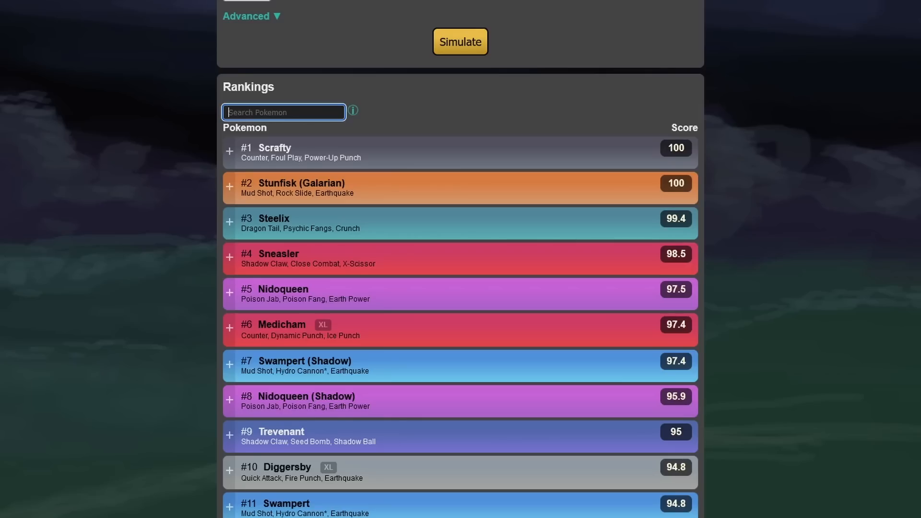
Expand and collapse Steelix's ranking entry, then scroll down to #15 Lickitung.
{"action": "scroll", "scroll_direction": "down", "scroll_amount": 3}
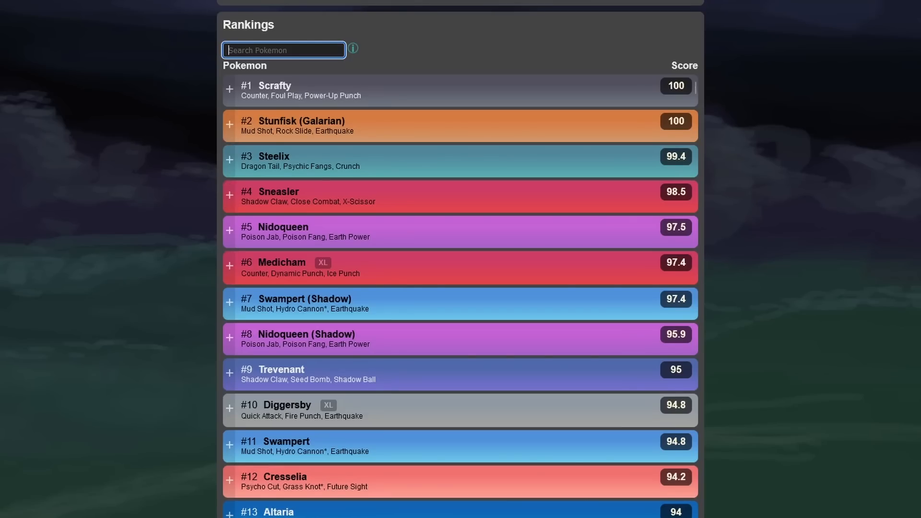
{"action": "left_click", "coordinate": [229, 159]}
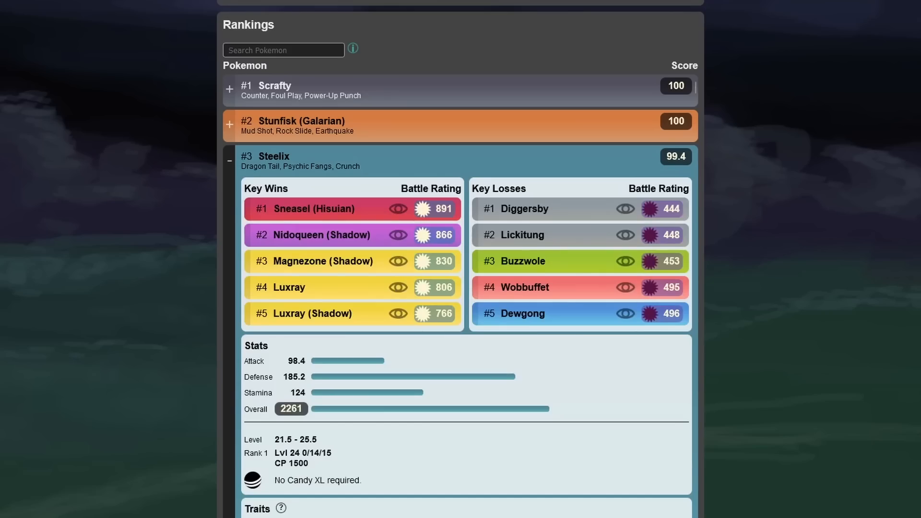
{"action": "left_click", "coordinate": [229, 162]}
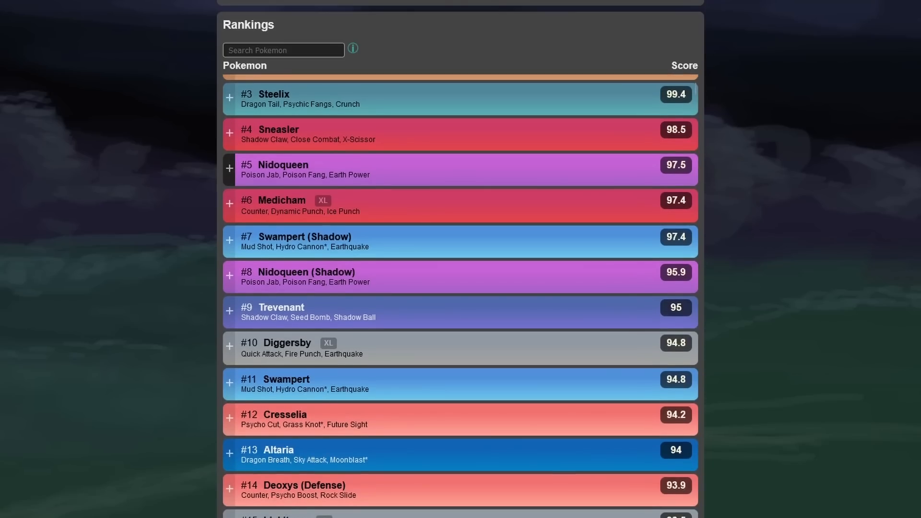
{"action": "scroll", "scroll_direction": "down", "scroll_amount": 3}
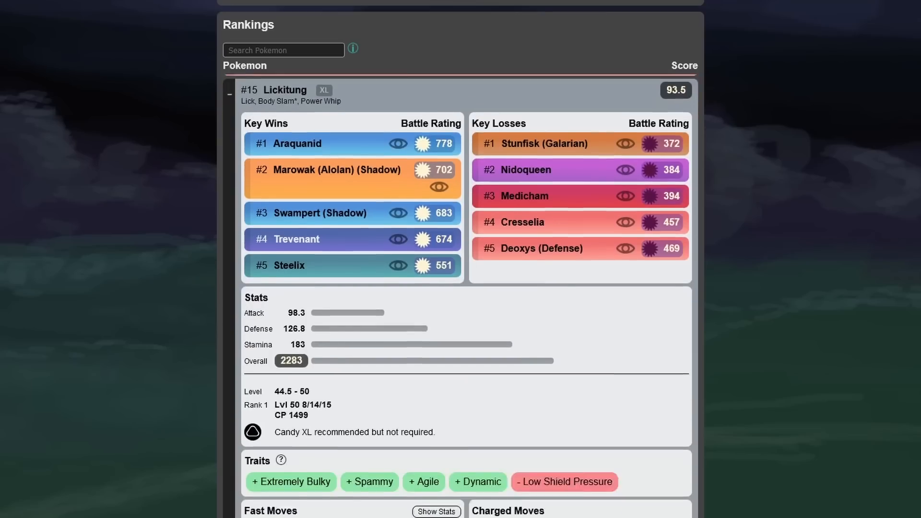
{"action": "scroll", "scroll_direction": "down", "scroll_amount": 3}
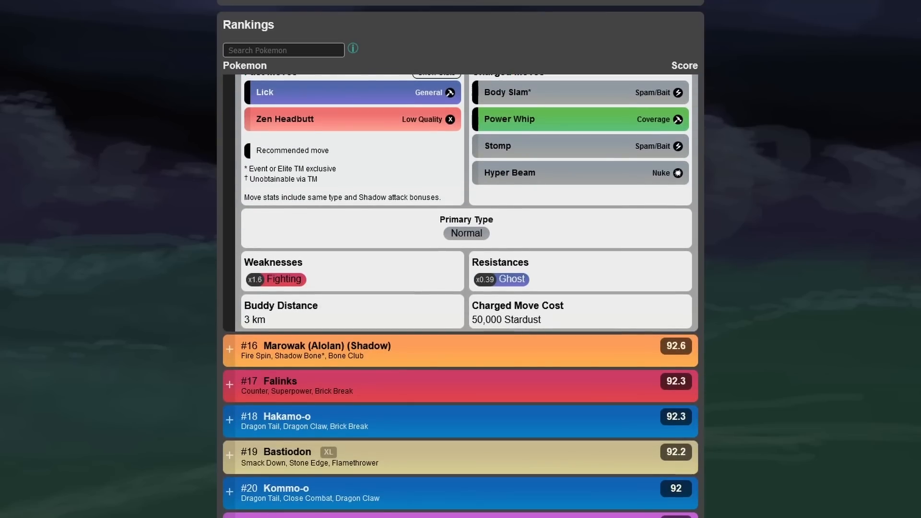
{"action": "scroll", "scroll_direction": "down", "scroll_amount": 3}
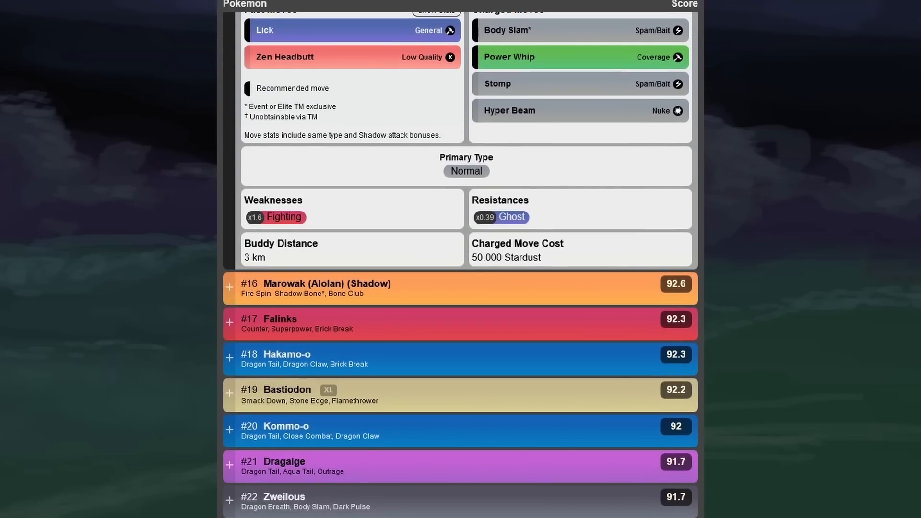
{"action": "scroll", "scroll_direction": "down", "scroll_amount": 3}
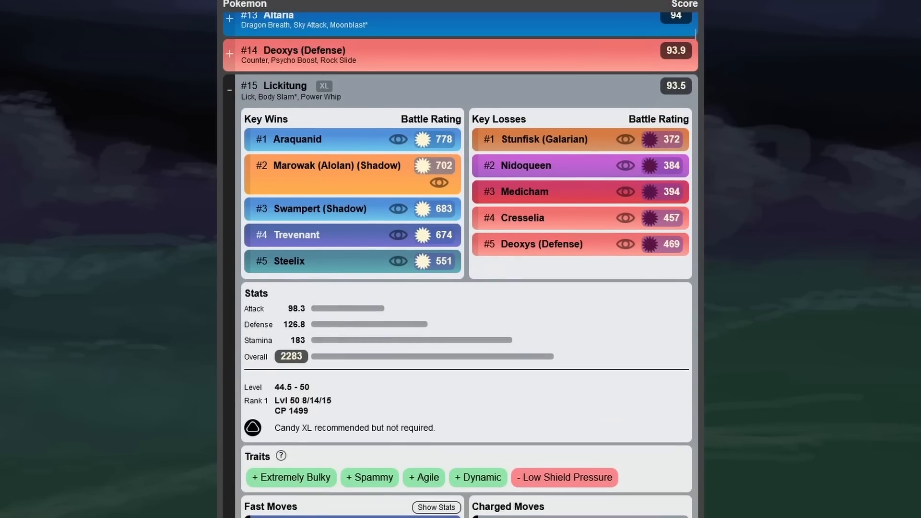
{"action": "left_click", "coordinate": [640, 9]}
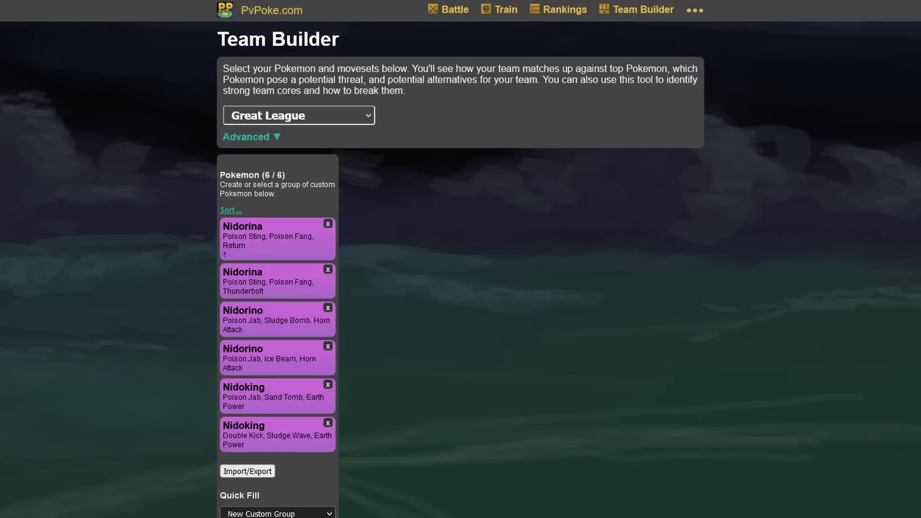
Rate the six-Pokémon Nido team and scroll to its grades and meta scorecard.
{"action": "scroll", "scroll_direction": "down", "scroll_amount": 3}
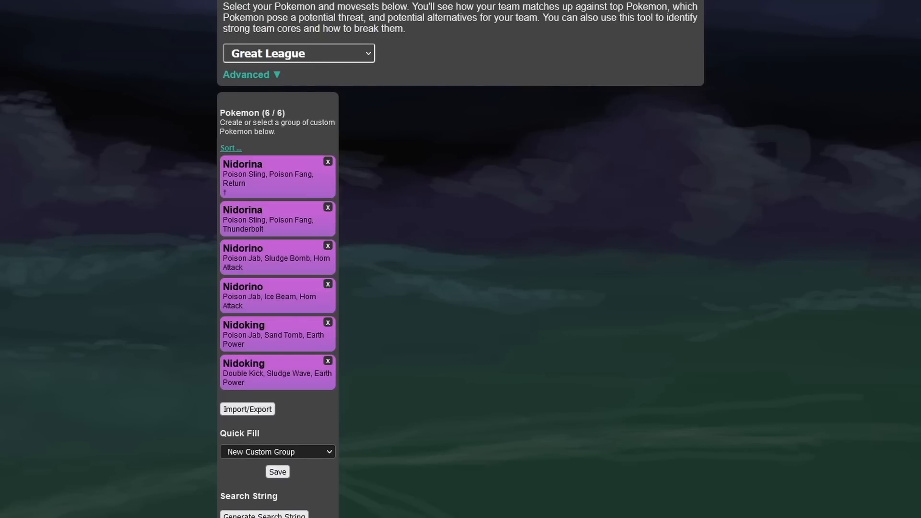
{"action": "scroll", "scroll_direction": "down", "scroll_amount": 3}
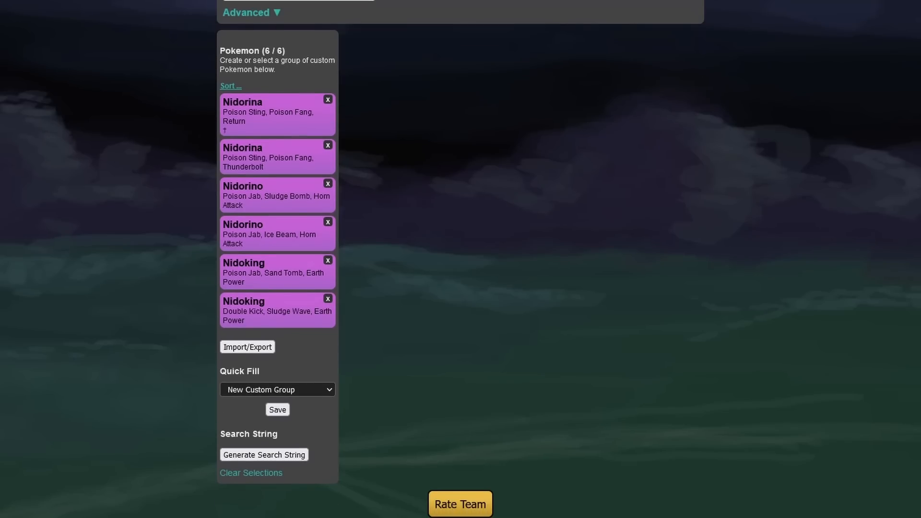
{"action": "left_click", "coordinate": [461, 504]}
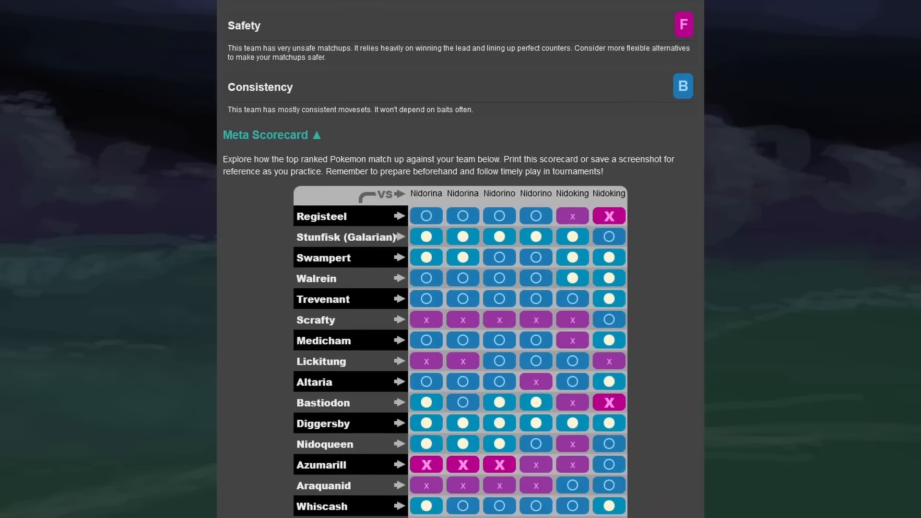
{"action": "scroll", "scroll_direction": "down", "scroll_amount": 3}
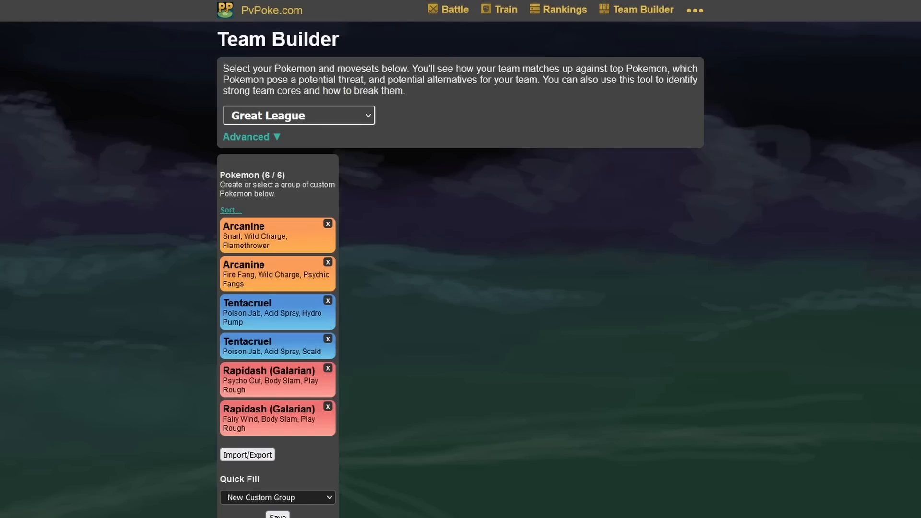
Scroll through the Arcanine, Tentacruel and Galarian Rapidash Overview grades and Meta Scorecard.
{"action": "scroll", "scroll_direction": "down", "scroll_amount": 3}
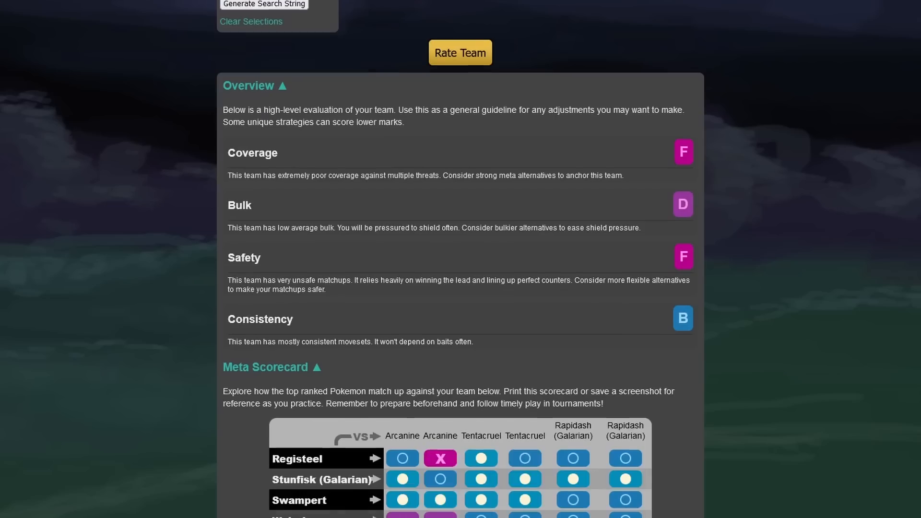
{"action": "scroll", "scroll_direction": "down", "scroll_amount": 3}
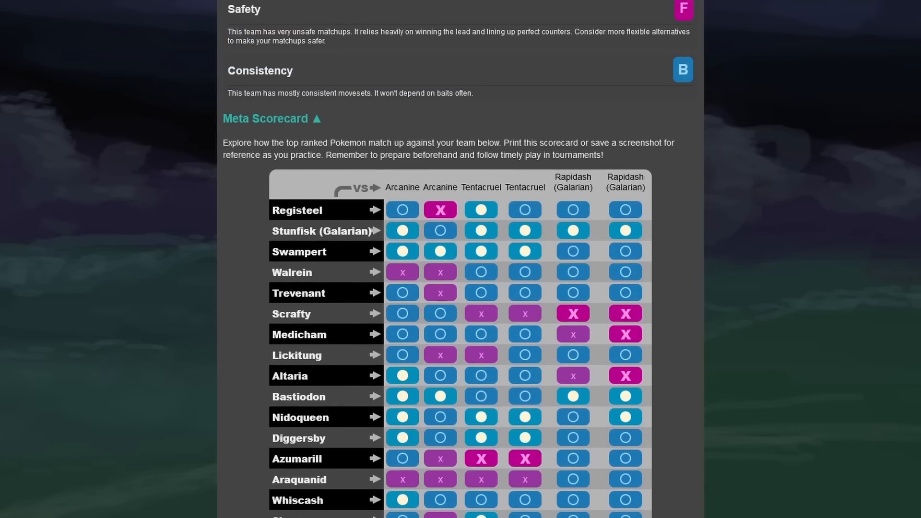
{"action": "scroll", "scroll_direction": "down", "scroll_amount": 3}
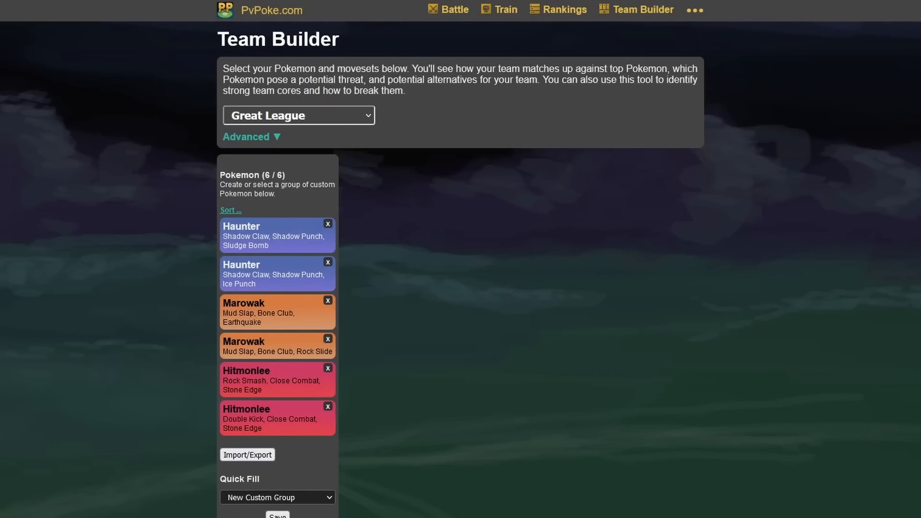
Scroll through the Haunter, Marowak and Hitmonlee Overview and Meta Scorecard, then back up.
{"action": "scroll", "scroll_direction": "down", "scroll_amount": 3}
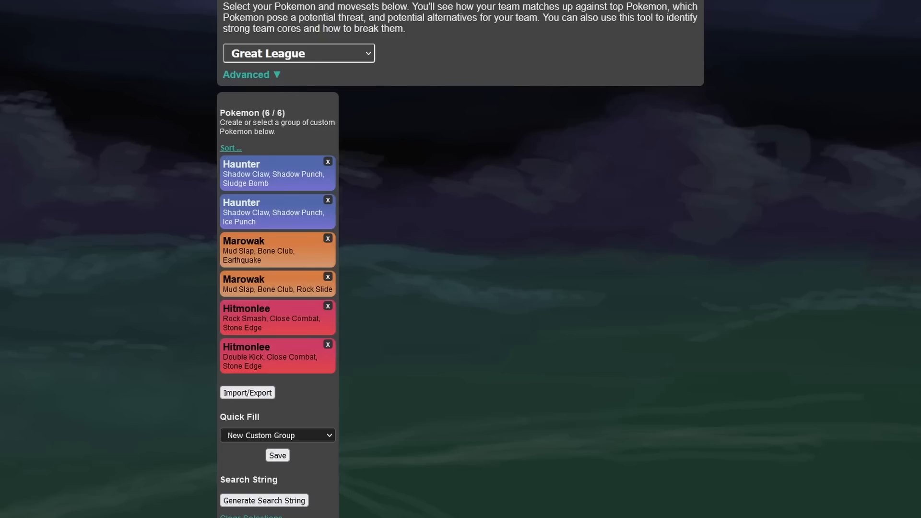
{"action": "scroll", "scroll_direction": "down", "scroll_amount": 3}
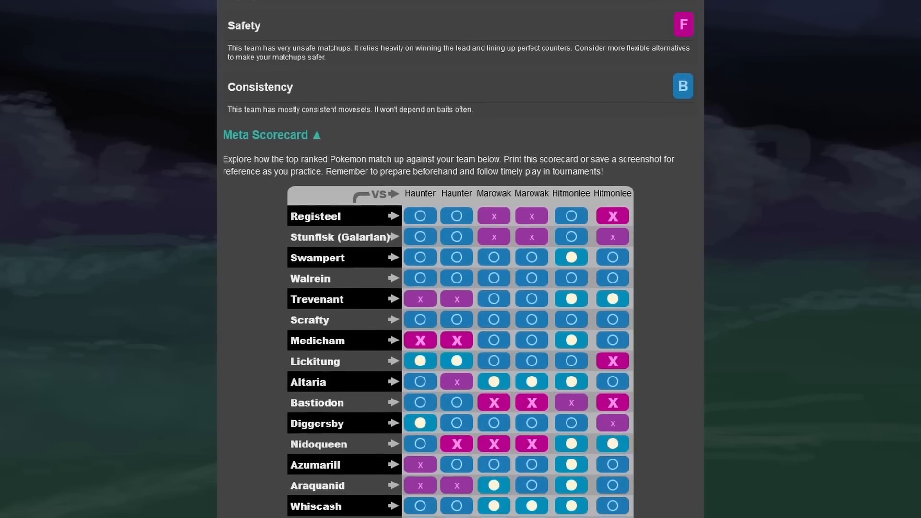
{"action": "scroll", "scroll_direction": "down", "scroll_amount": 3}
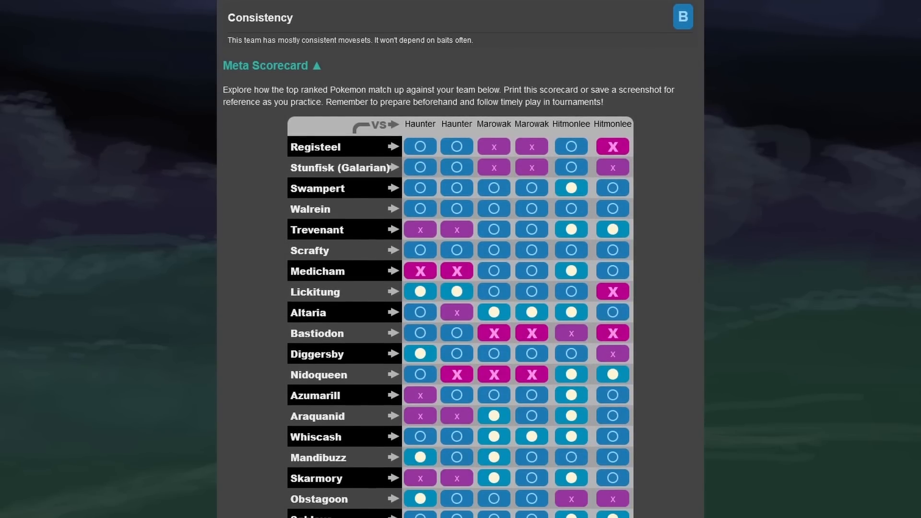
{"action": "scroll", "scroll_direction": "down", "scroll_amount": 3}
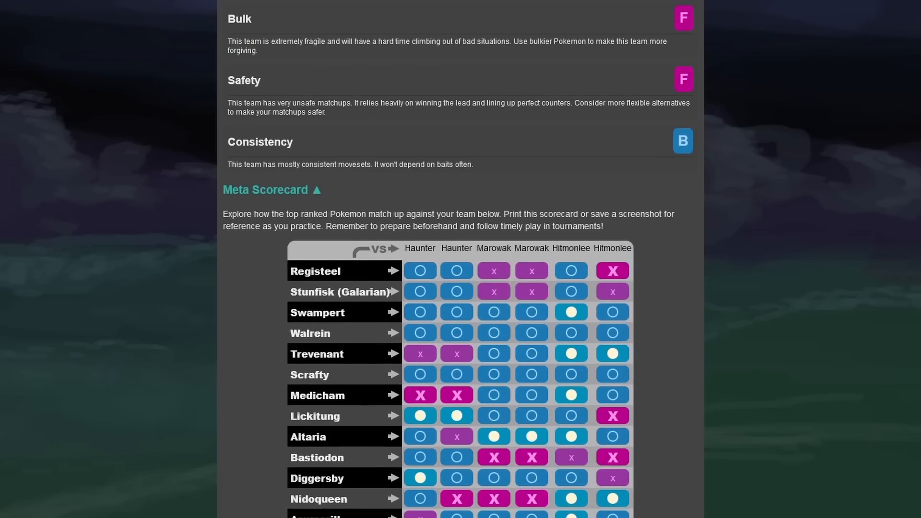
{"action": "scroll", "scroll_direction": "up", "scroll_amount": 3}
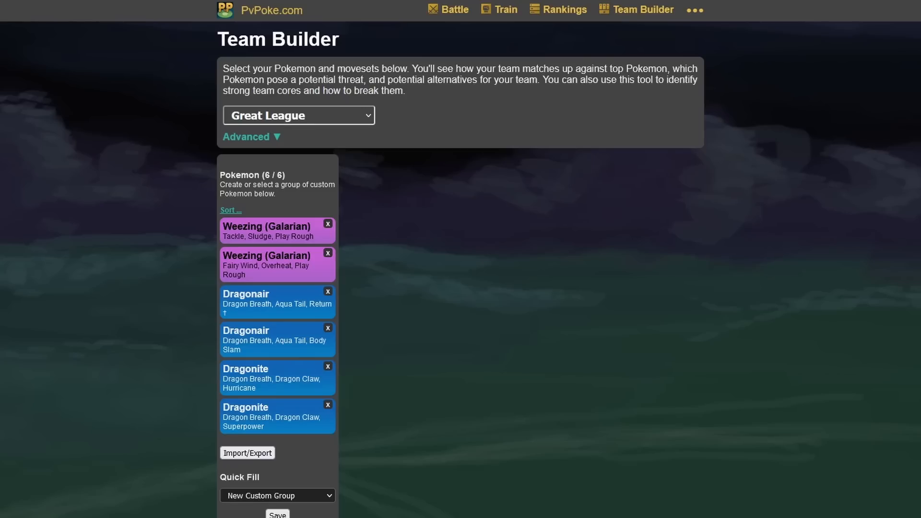
Scroll through the Galarian Weezing, Dragonair, Dragonite D/D/F/B grades and Meta Scorecard.
{"action": "scroll", "scroll_direction": "down", "scroll_amount": 3}
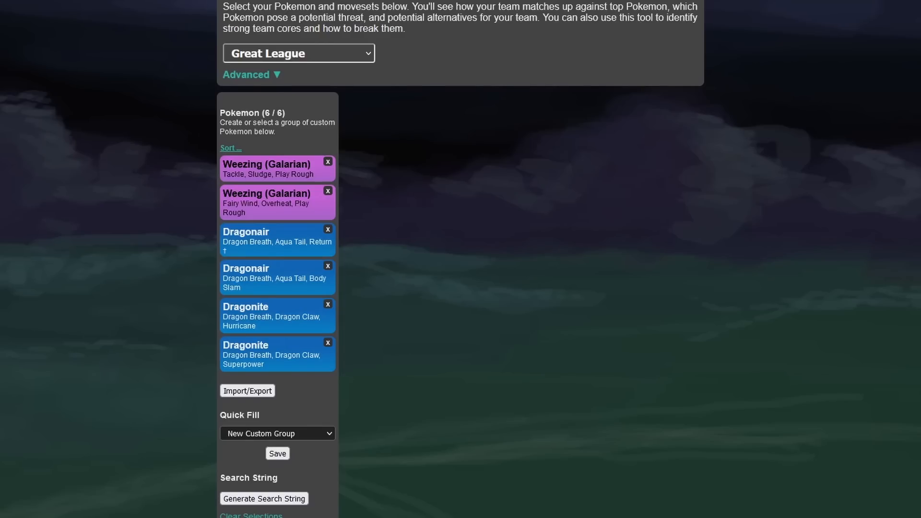
{"action": "scroll", "scroll_direction": "down", "scroll_amount": 3}
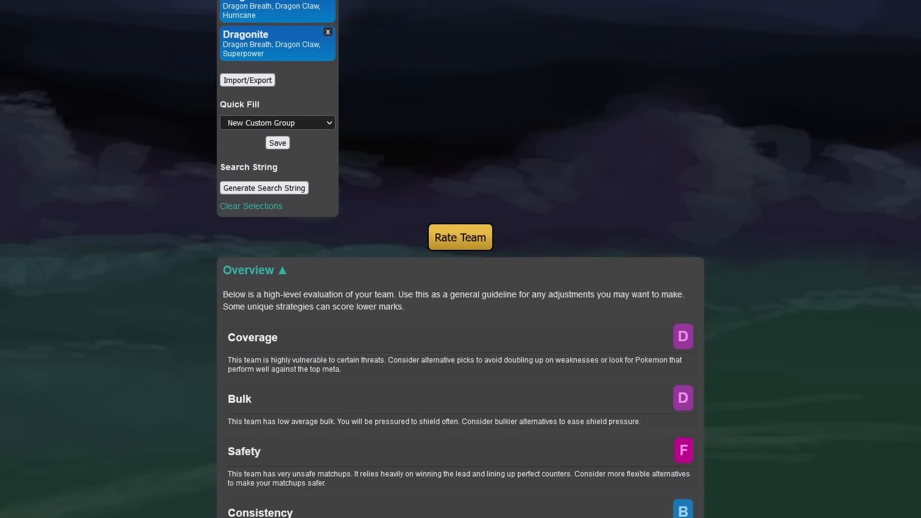
{"action": "scroll", "scroll_direction": "down", "scroll_amount": 3}
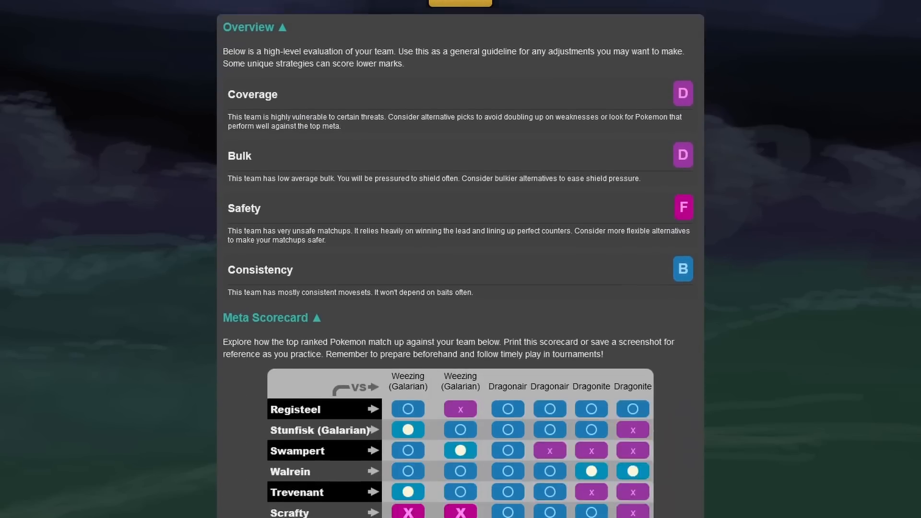
{"action": "scroll", "scroll_direction": "down", "scroll_amount": 3}
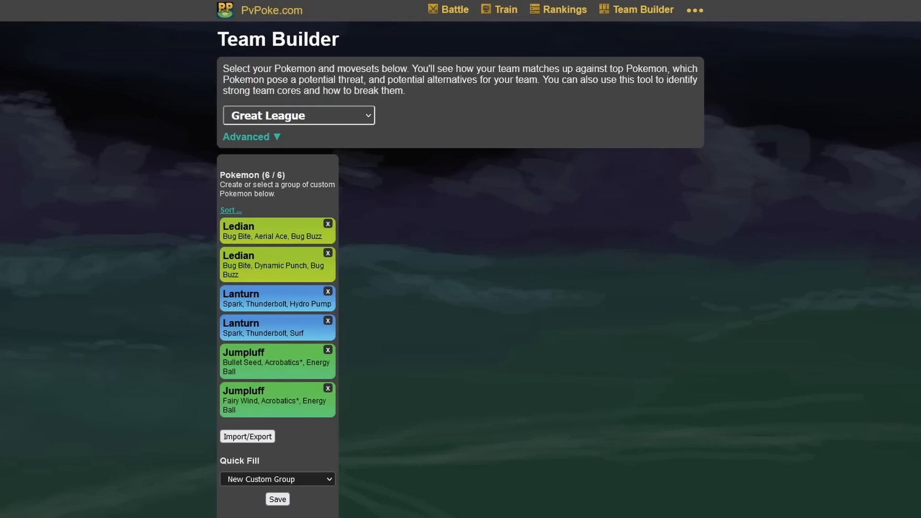
Scroll through the Ledian, Lanturn and Jumpluff team's Overview and Meta Scorecard.
{"action": "scroll", "scroll_direction": "down", "scroll_amount": 3}
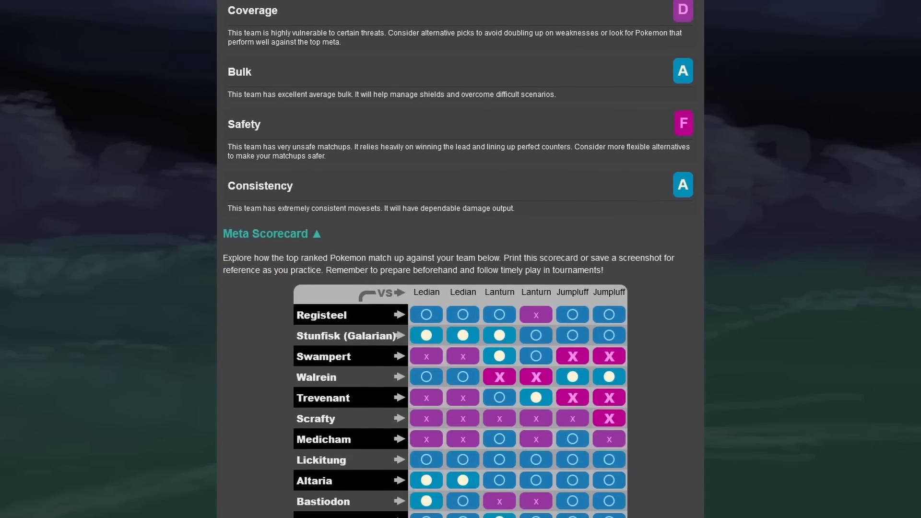
{"action": "scroll", "scroll_direction": "down", "scroll_amount": 3}
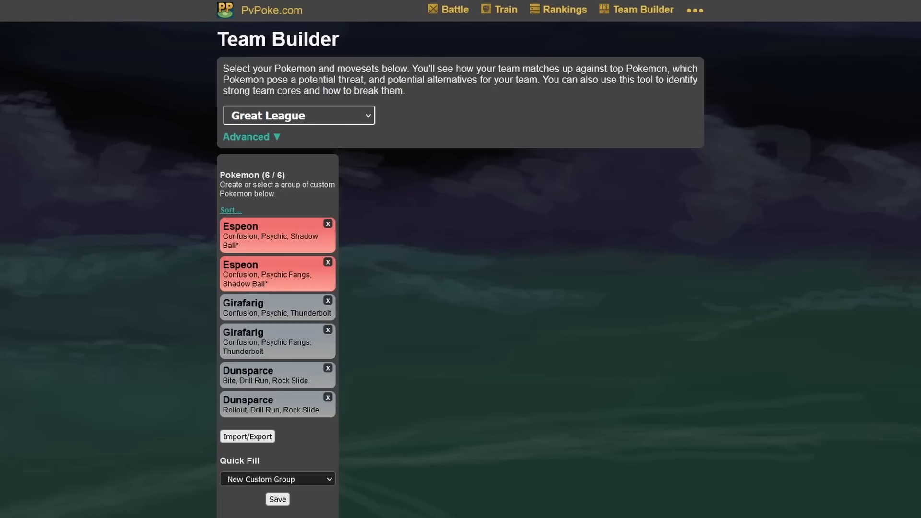
Rate the Espeon, Girafarig and Dunsparce team and review its Meta Scorecard.
{"action": "scroll", "scroll_direction": "down", "scroll_amount": 3}
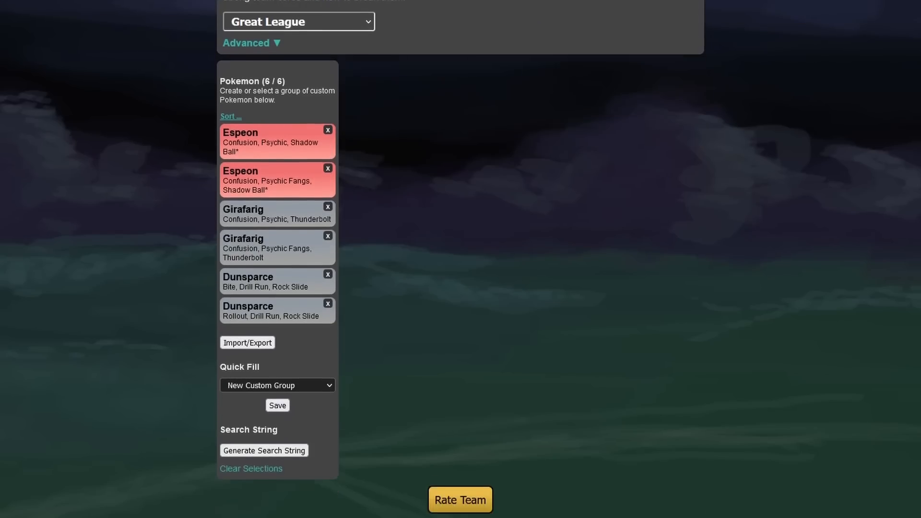
{"action": "left_click", "coordinate": [460, 500]}
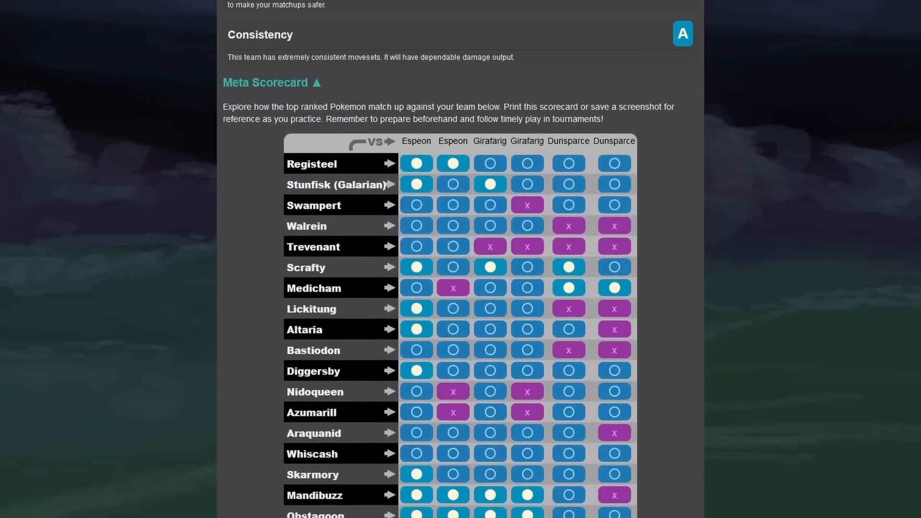
{"action": "scroll", "scroll_direction": "down", "scroll_amount": 3}
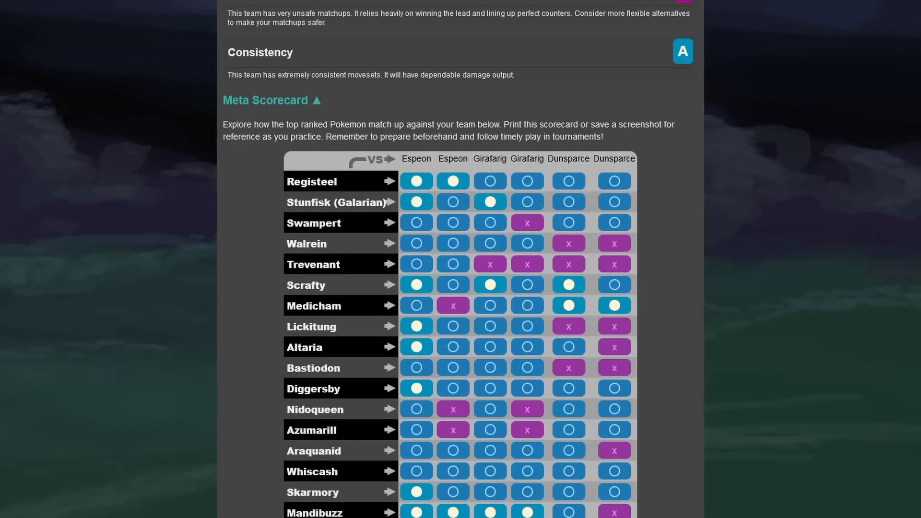
{"action": "scroll", "scroll_direction": "down", "scroll_amount": 3}
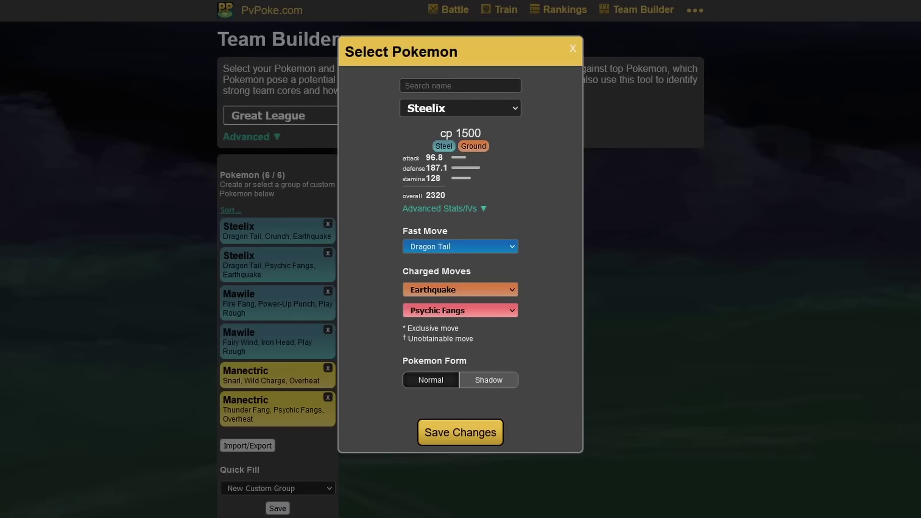
Rate the Steelix, Mawile and Manectric team, showing an F coverage grade.
{"action": "left_click", "coordinate": [460, 290]}
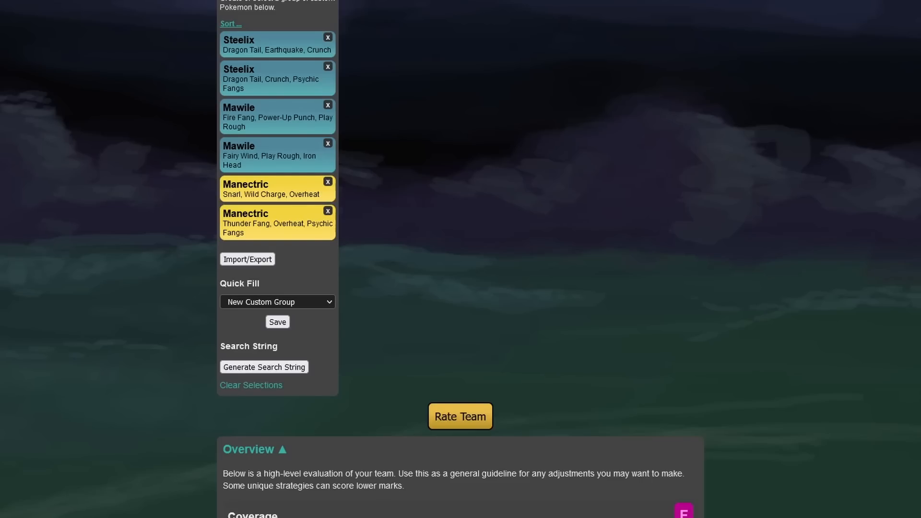
Rate the Steelix, Mawile and Manectric team and scroll down to the Meta Scorecard grid.
{"action": "left_click", "coordinate": [460, 416]}
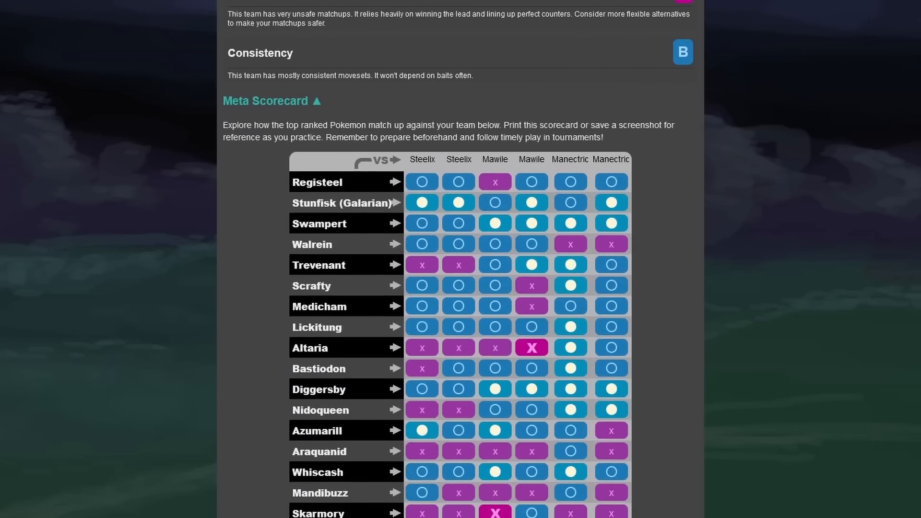
{"action": "scroll", "scroll_direction": "down", "scroll_amount": 3}
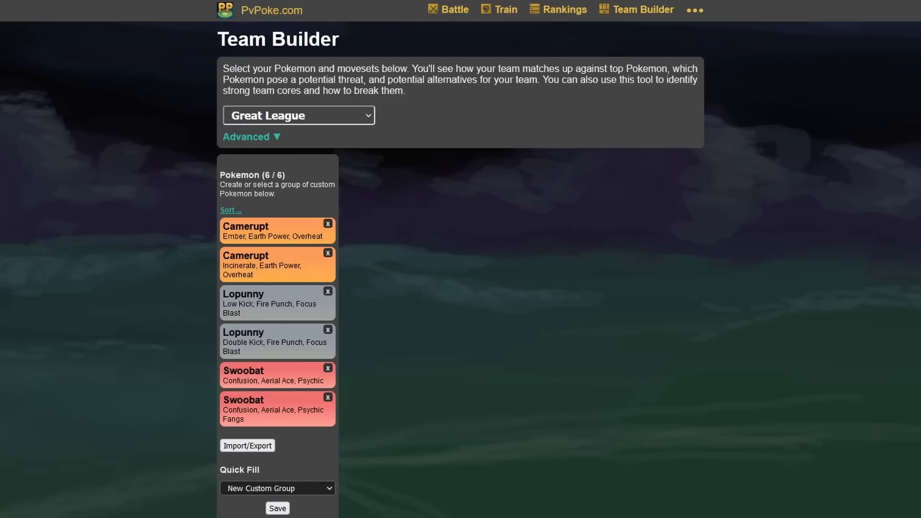
Open the Double Kick Lopunny's details, showing Focus Blast and Fire Punch.
{"action": "left_click", "coordinate": [271, 341]}
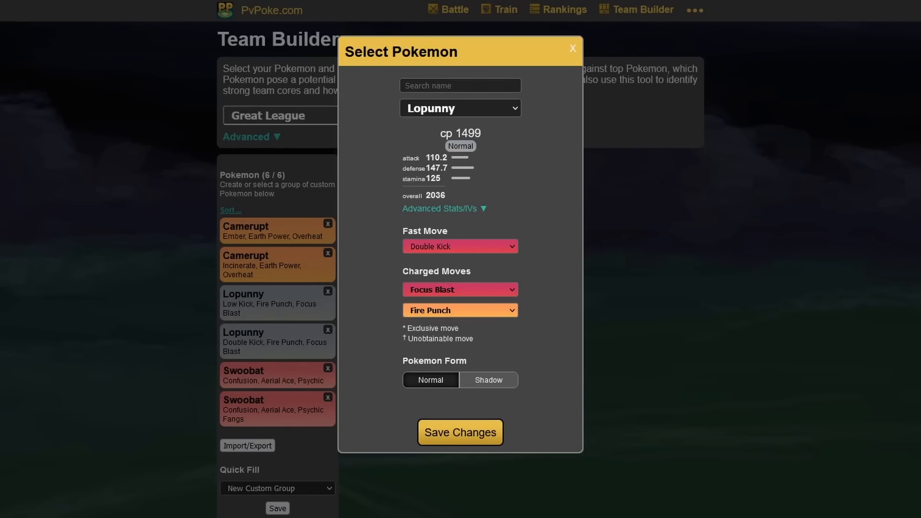
{"action": "left_click", "coordinate": [460, 108]}
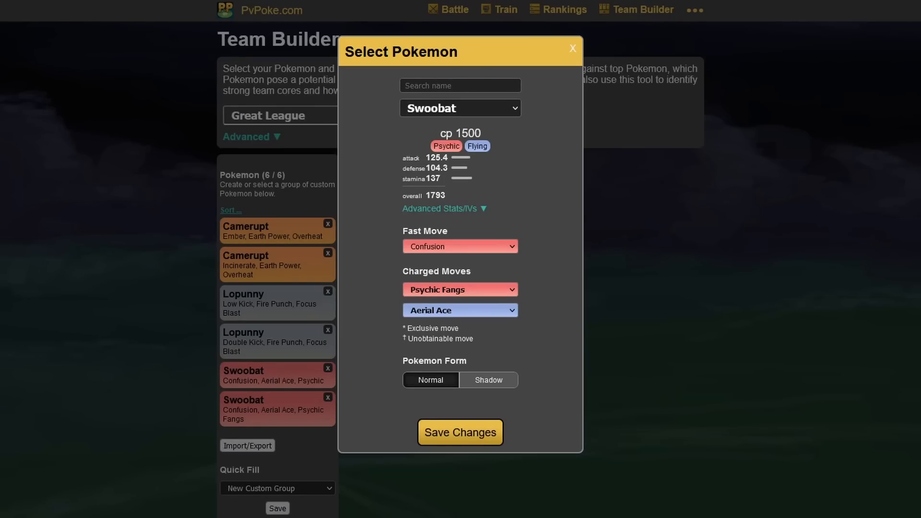
{"action": "left_click", "coordinate": [460, 432]}
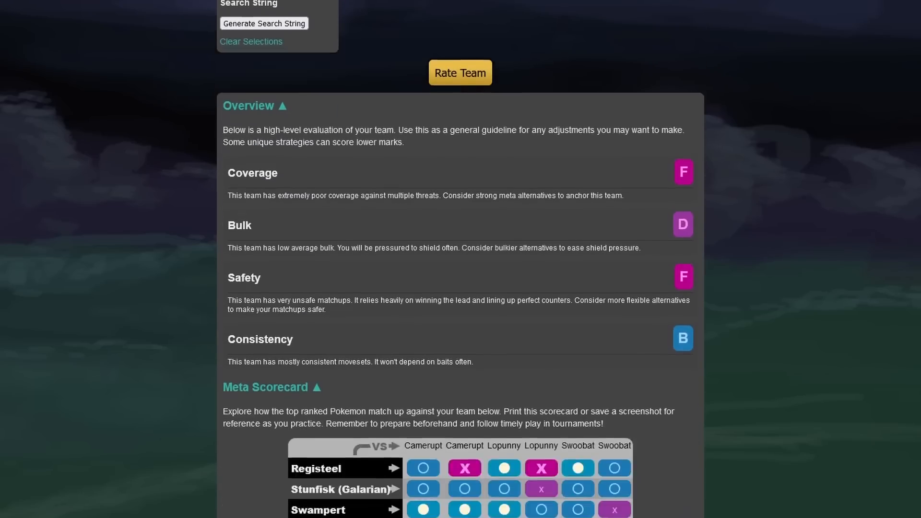
{"action": "scroll", "scroll_direction": "down", "scroll_amount": 3}
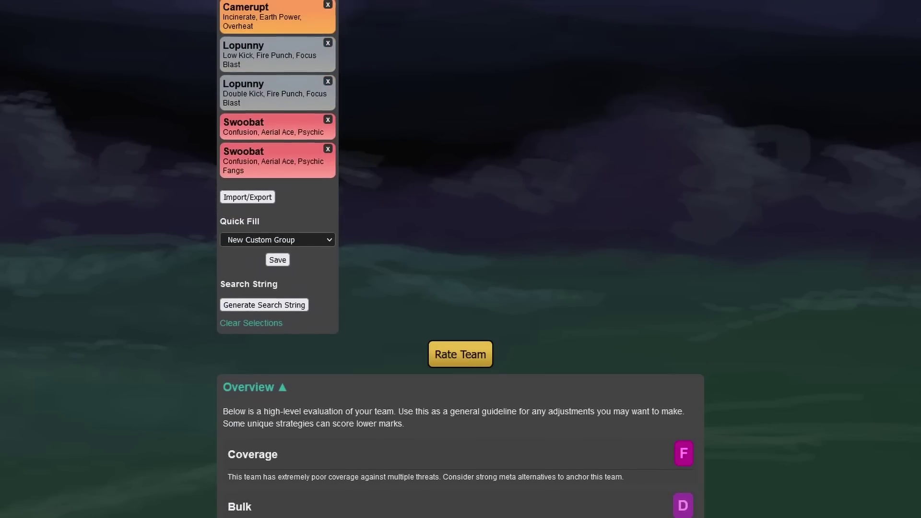
Edit the paired Pokémon movesets through to Incineroar and save the changes.
{"action": "left_click", "coordinate": [272, 91]}
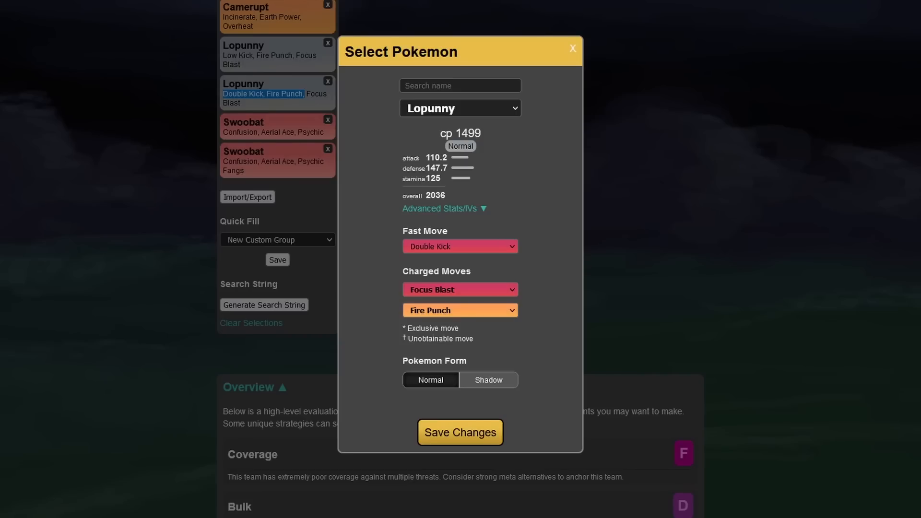
{"action": "left_click", "coordinate": [460, 433]}
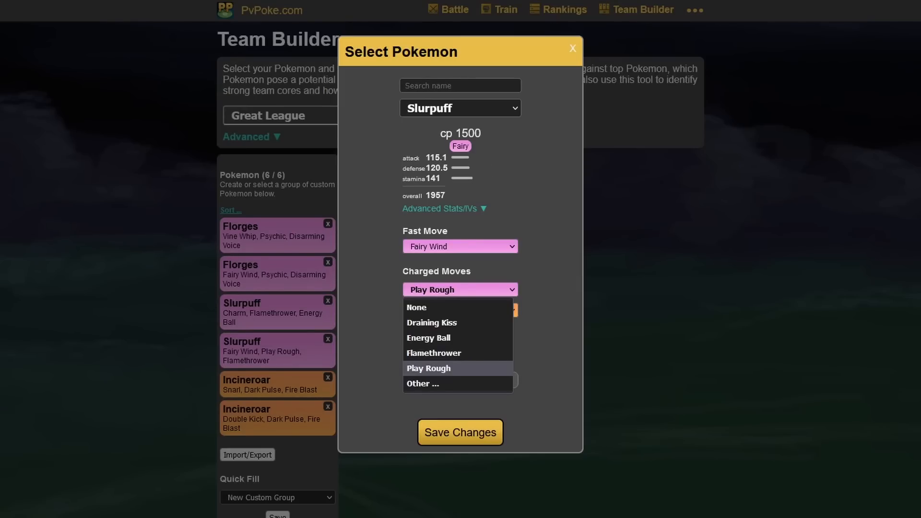
{"action": "mouse_move", "coordinate": [429, 338]}
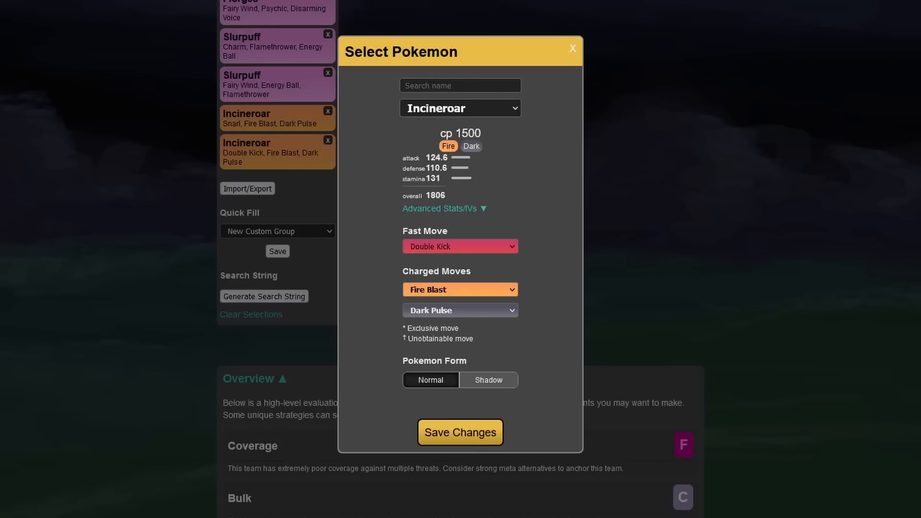
{"action": "left_click", "coordinate": [460, 432]}
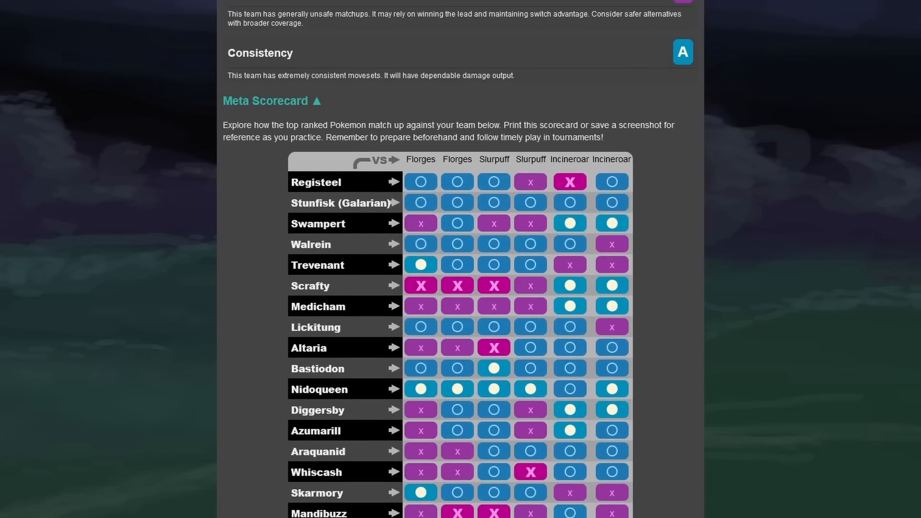
Scroll down to the loaded Golisopod, Dubwool and Runerigus pairs.
{"action": "scroll", "scroll_direction": "down", "scroll_amount": 3}
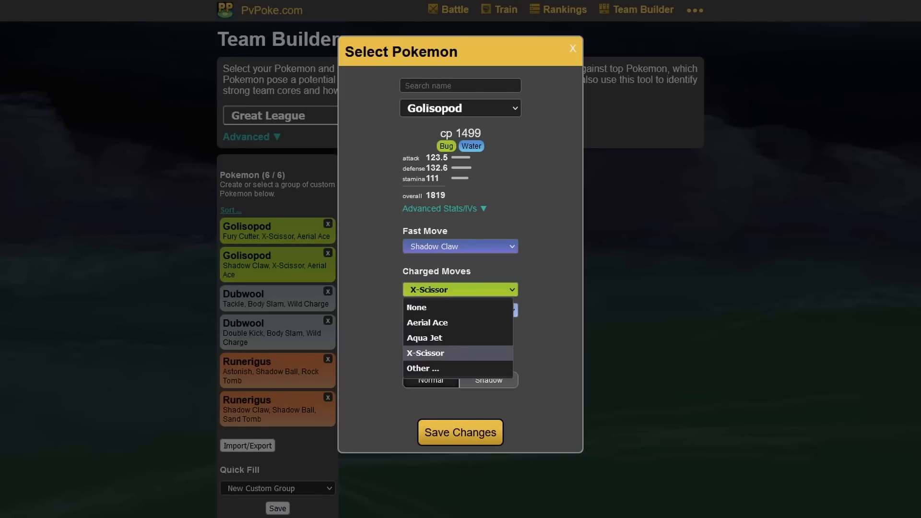
Keep X-Scissor as the Shadow Claw Golisopod's charged move and save its moveset.
{"action": "left_click", "coordinate": [427, 322]}
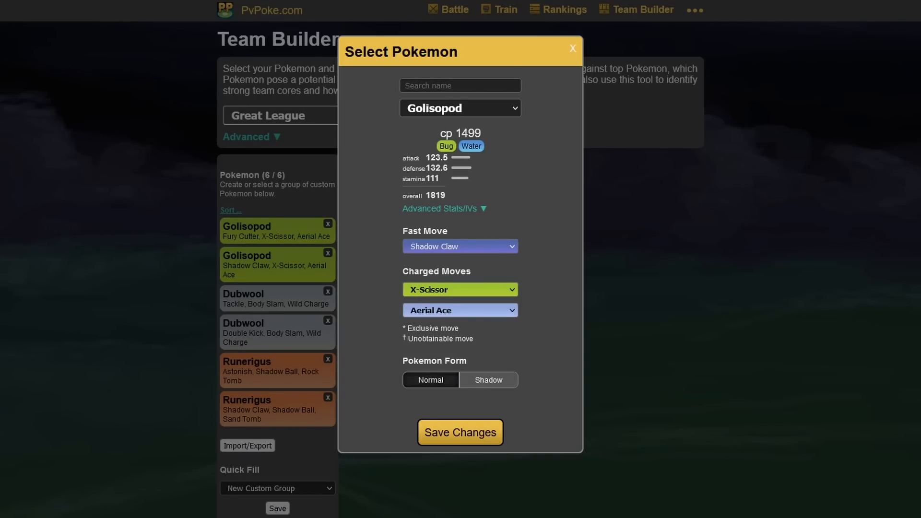
{"action": "left_click", "coordinate": [460, 433]}
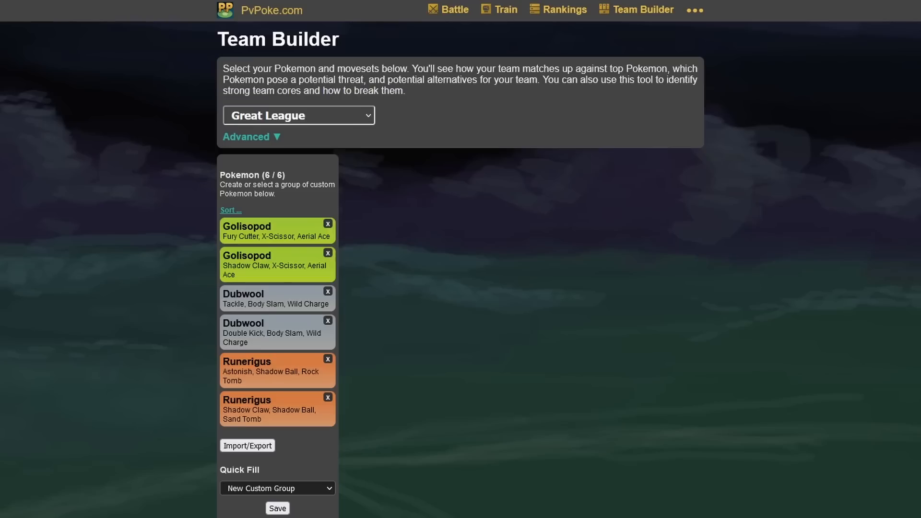
Rate the Golisopod, Dubwool and Runerigus team and scroll through its meta scorecard.
{"action": "scroll", "scroll_direction": "down", "scroll_amount": 3}
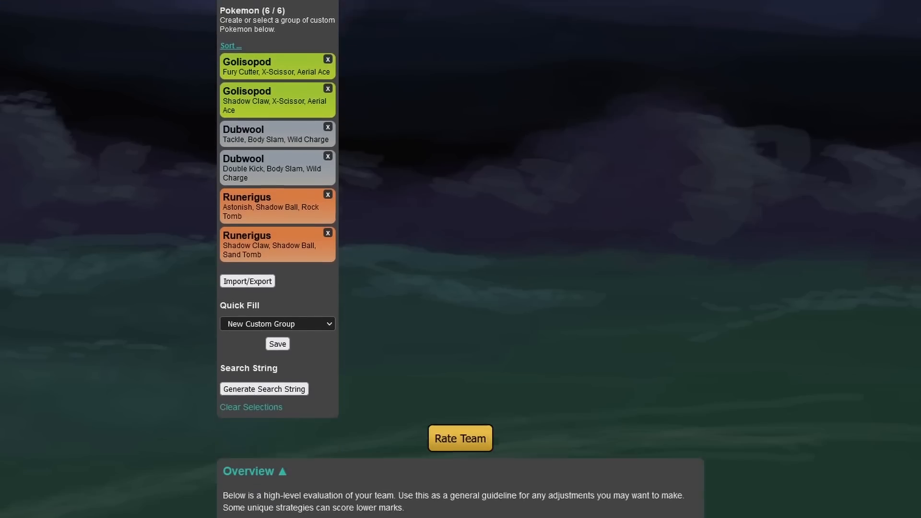
{"action": "scroll", "scroll_direction": "down", "scroll_amount": 3}
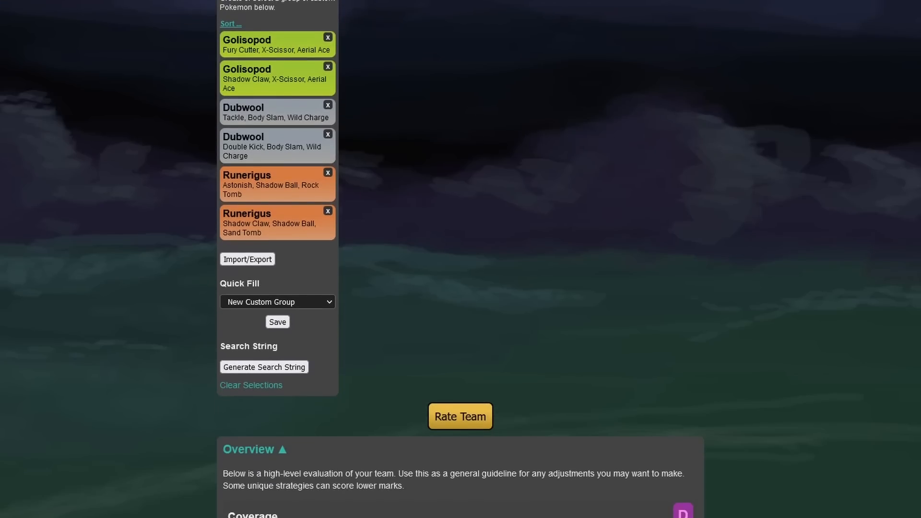
{"action": "left_click", "coordinate": [460, 416]}
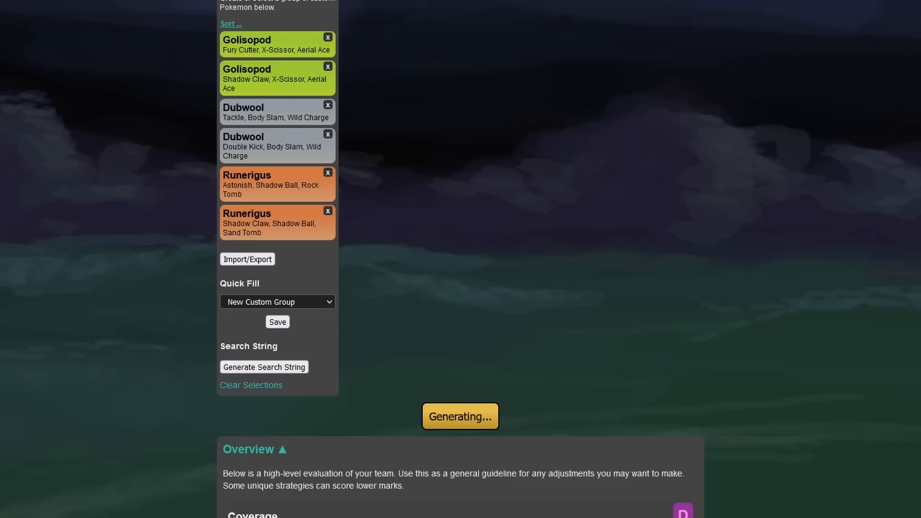
{"action": "scroll", "scroll_direction": "down", "scroll_amount": 3}
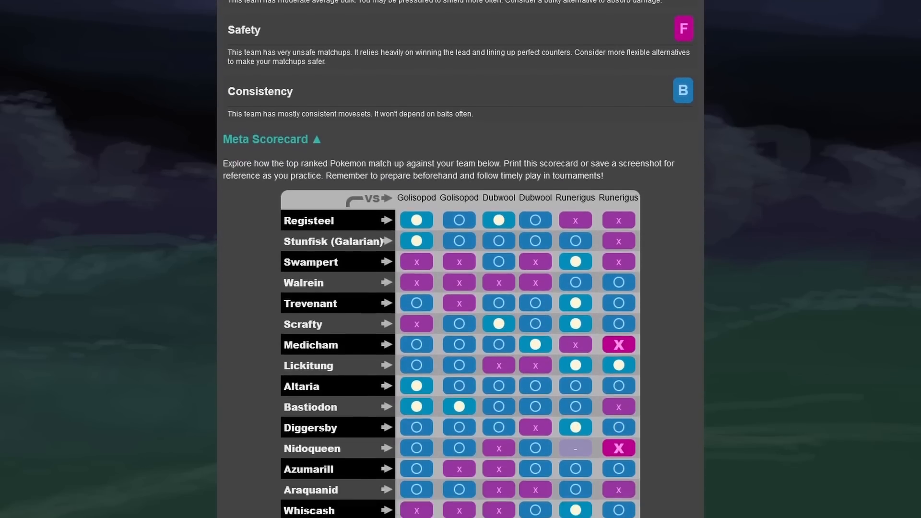
{"action": "scroll", "scroll_direction": "down", "scroll_amount": 3}
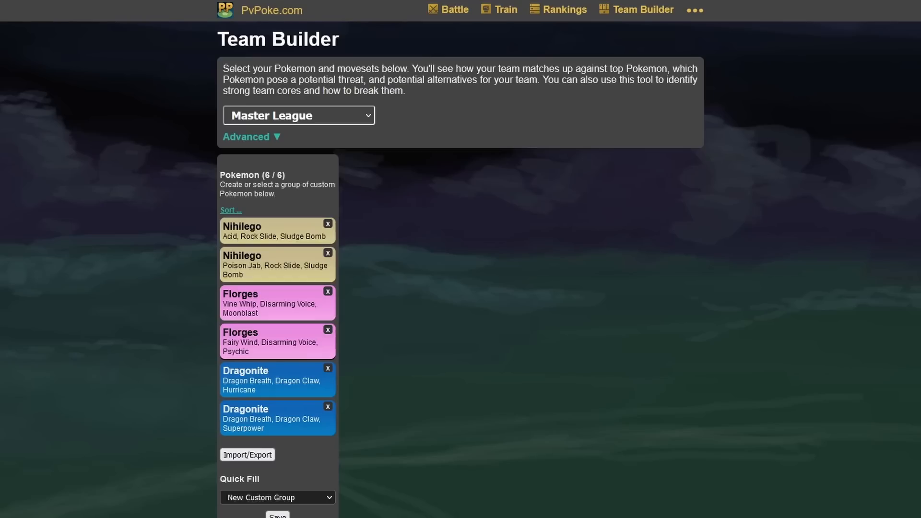
Scroll through the Nihilego, Florges and Dragonite team's rating and scorecard.
{"action": "scroll", "scroll_direction": "down", "scroll_amount": 3}
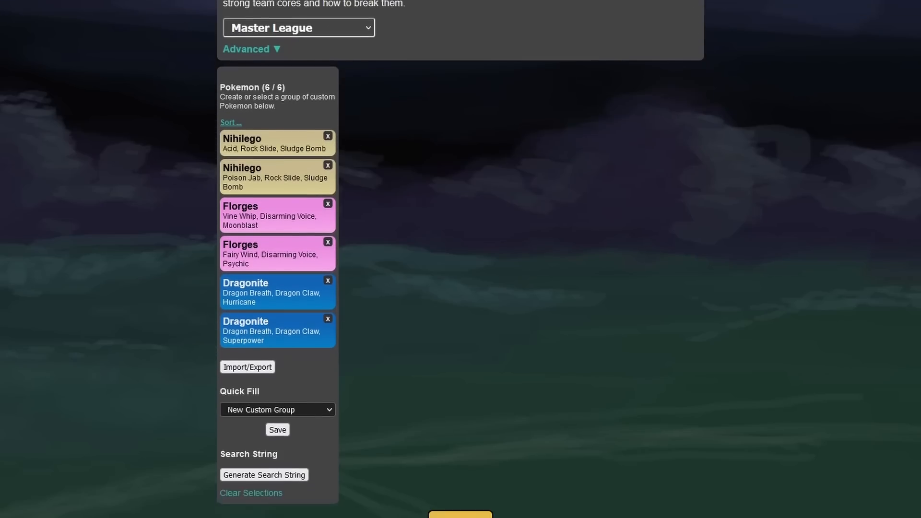
{"action": "scroll", "scroll_direction": "down", "scroll_amount": 3}
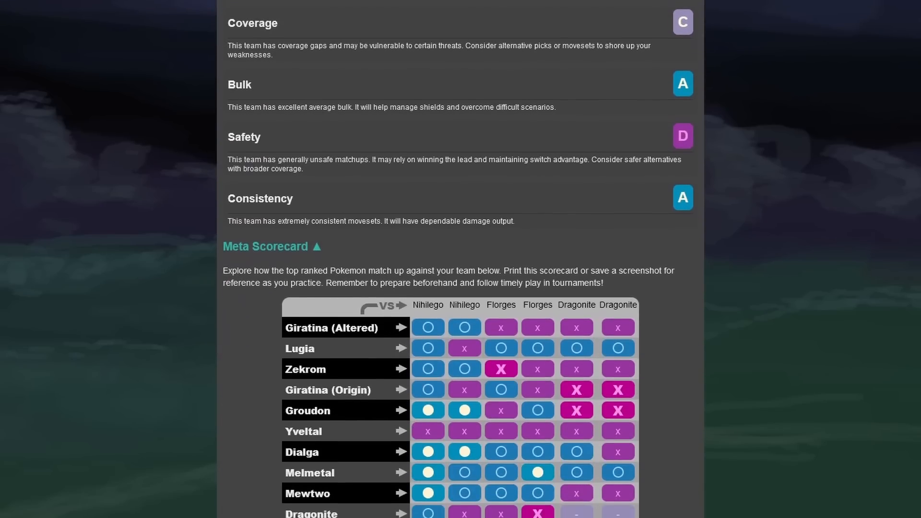
{"action": "scroll", "scroll_direction": "down", "scroll_amount": 3}
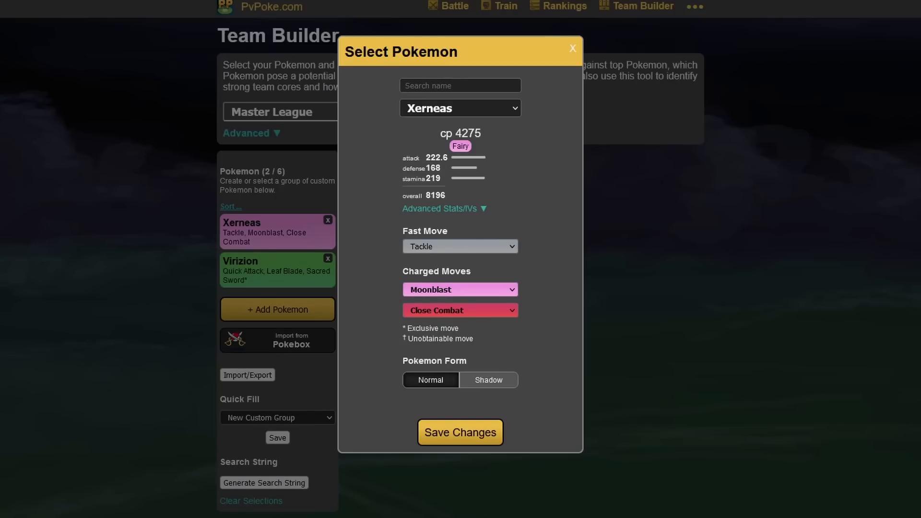
Save the Xerneas moveset and scroll down toward the team's ratings.
{"action": "left_click", "coordinate": [440, 209]}
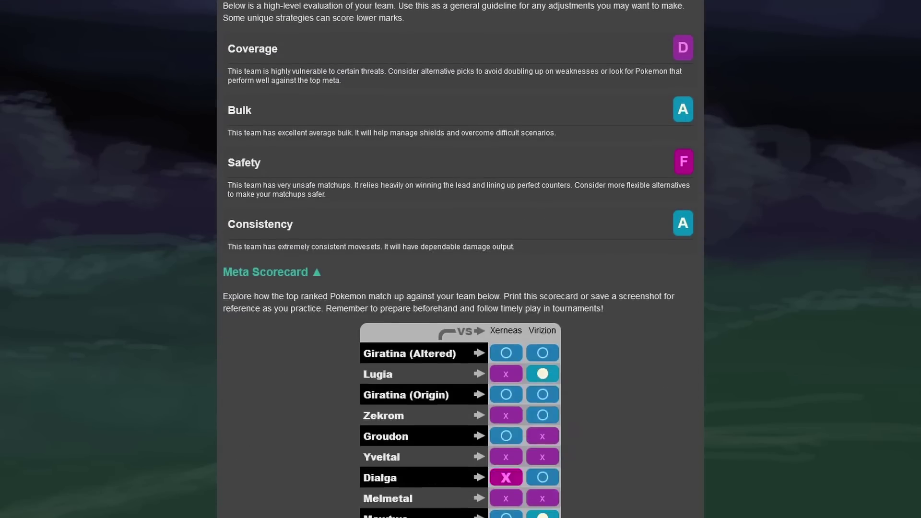
{"action": "scroll", "scroll_direction": "down", "scroll_amount": 3}
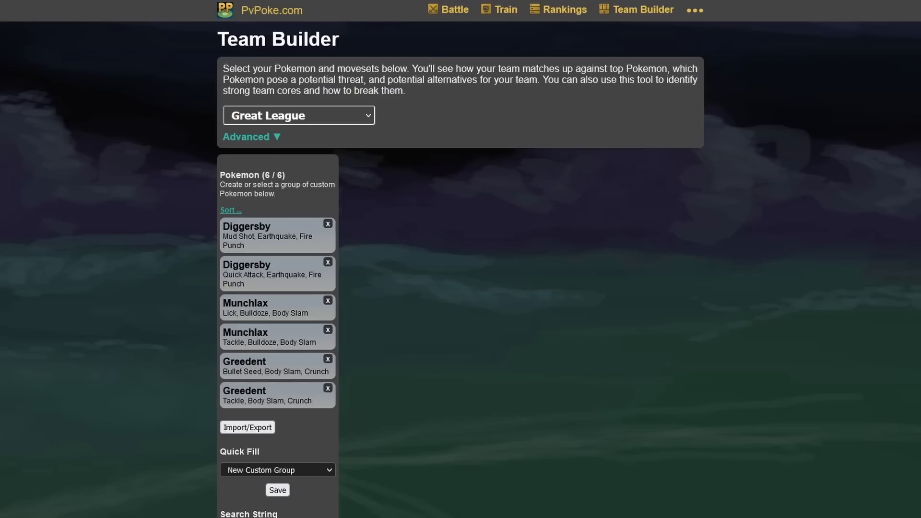
Scroll down to the Diggersby, Munchlax and Greedent meta scorecard, then back to the grades.
{"action": "scroll", "scroll_direction": "down", "scroll_amount": 3}
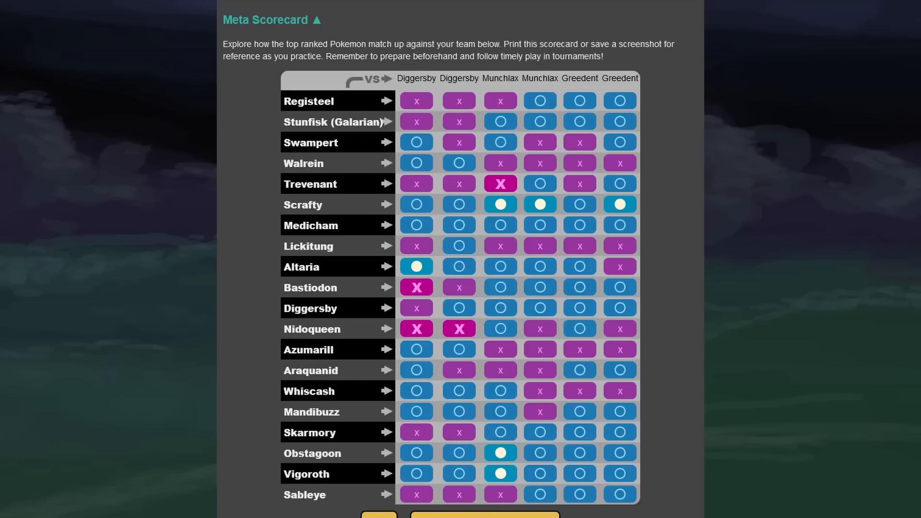
{"action": "scroll", "scroll_direction": "up", "scroll_amount": 3}
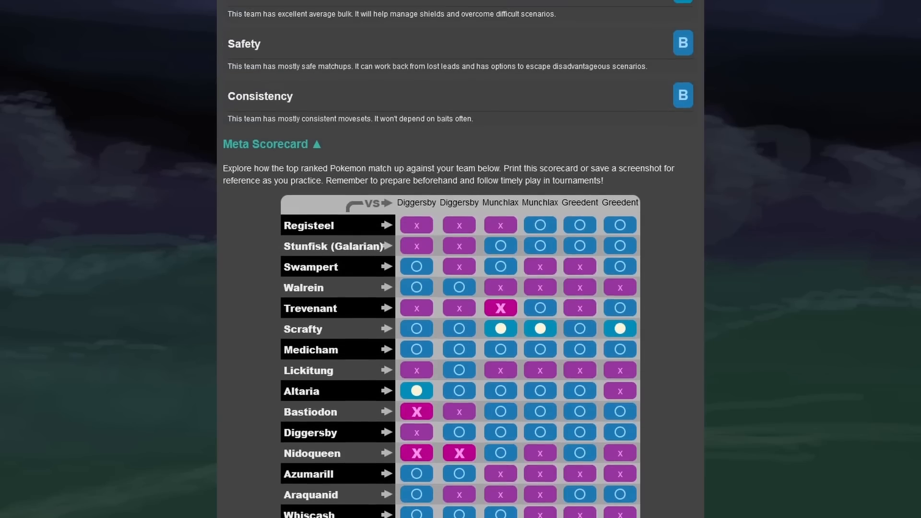